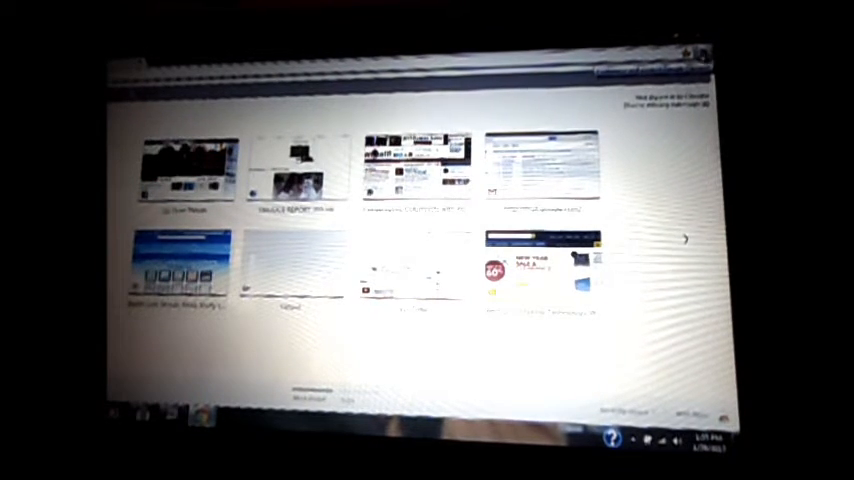
Open Chrome's Settings page from the wrench menu to show the startup options
click(690, 52)
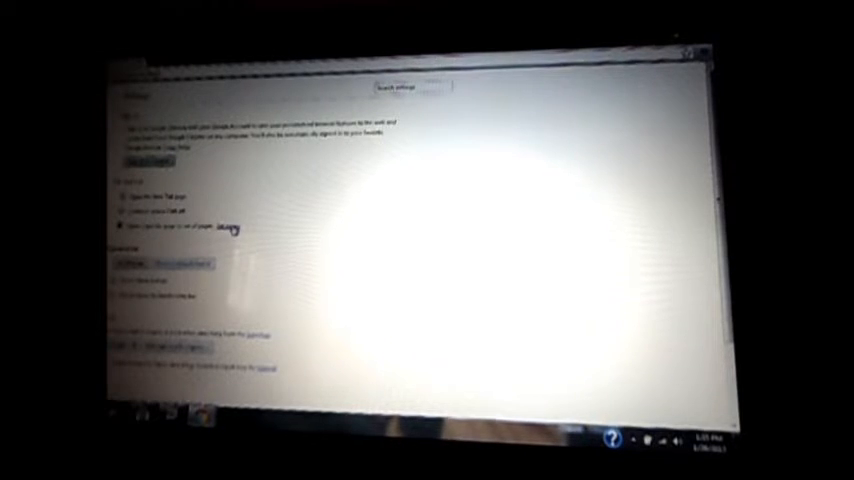
click(180, 231)
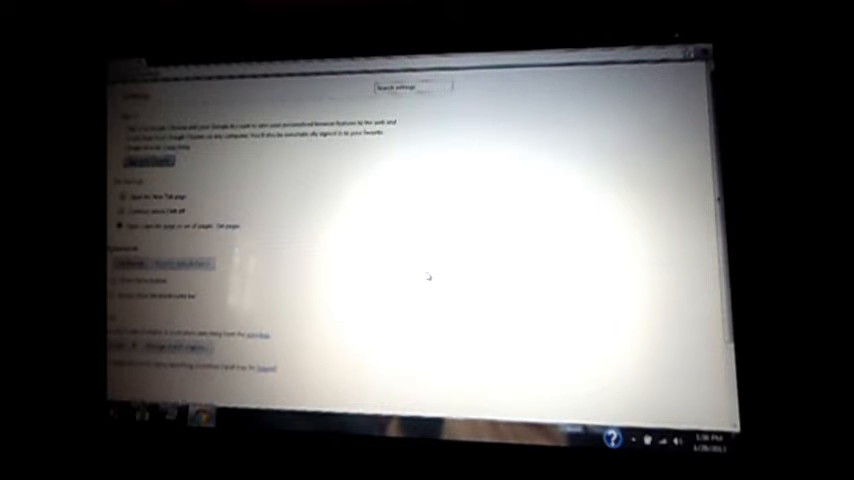
mouse_move(436, 154)
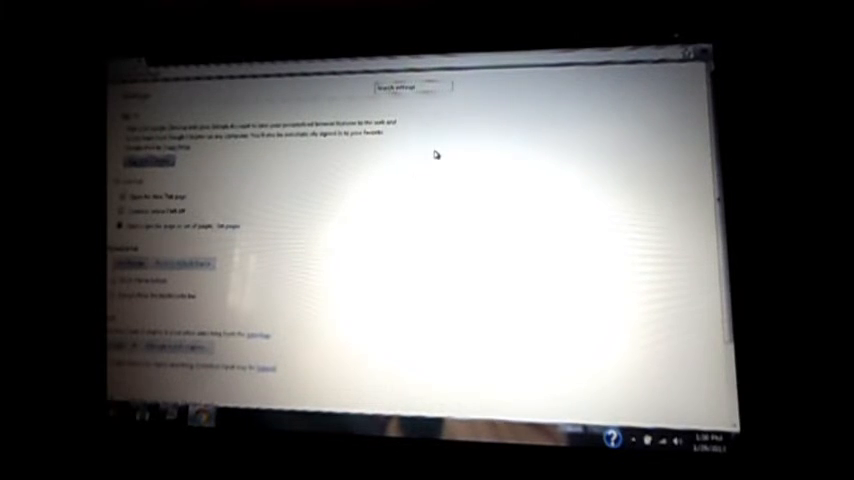
mouse_move(492, 120)
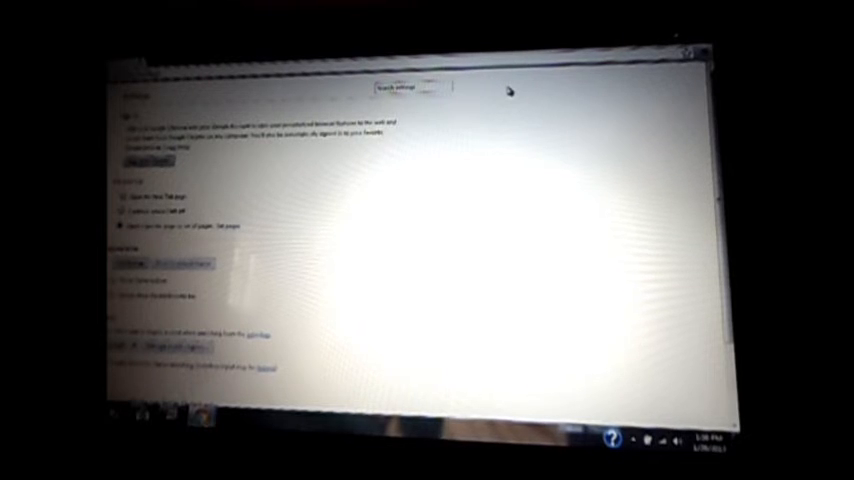
mouse_move(352, 165)
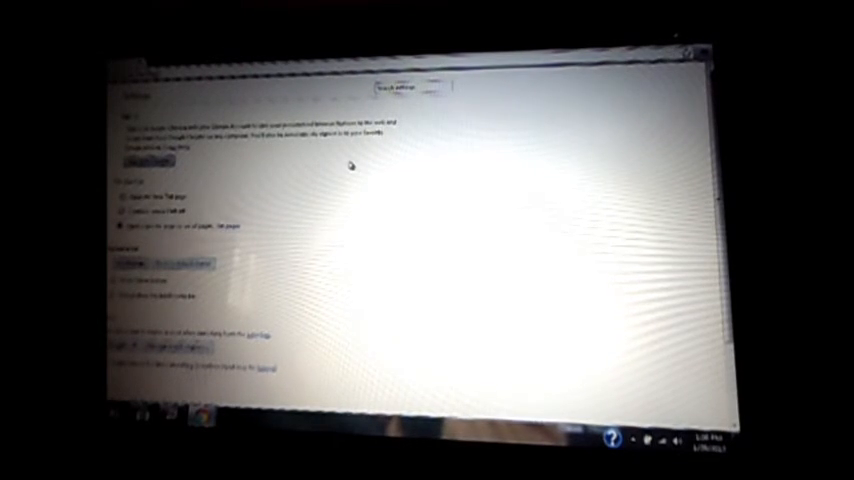